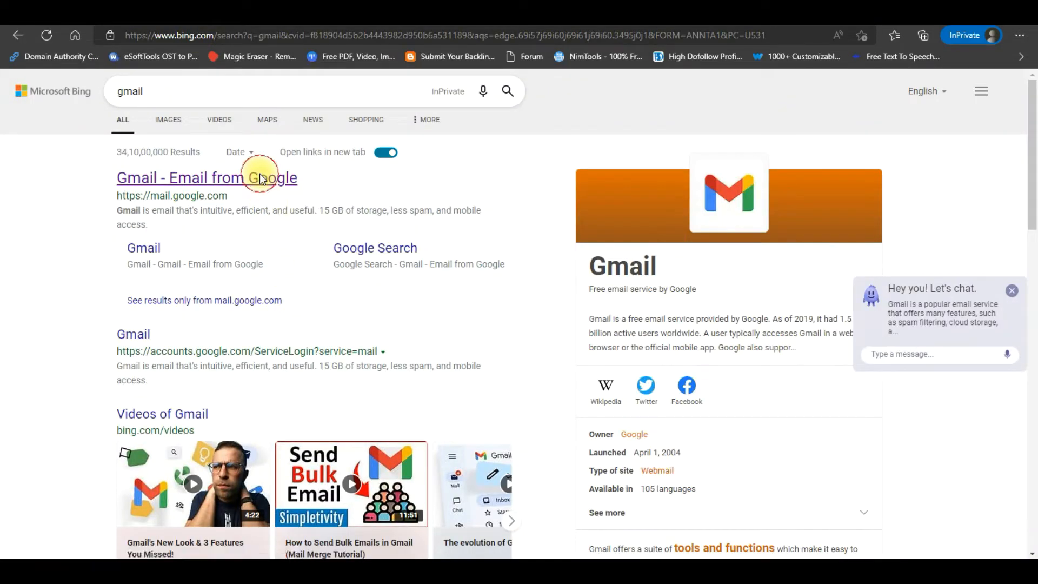
# Step: Follow the 'Gmail - Email from Google' result to Gmail's home page
pyautogui.click(207, 177)
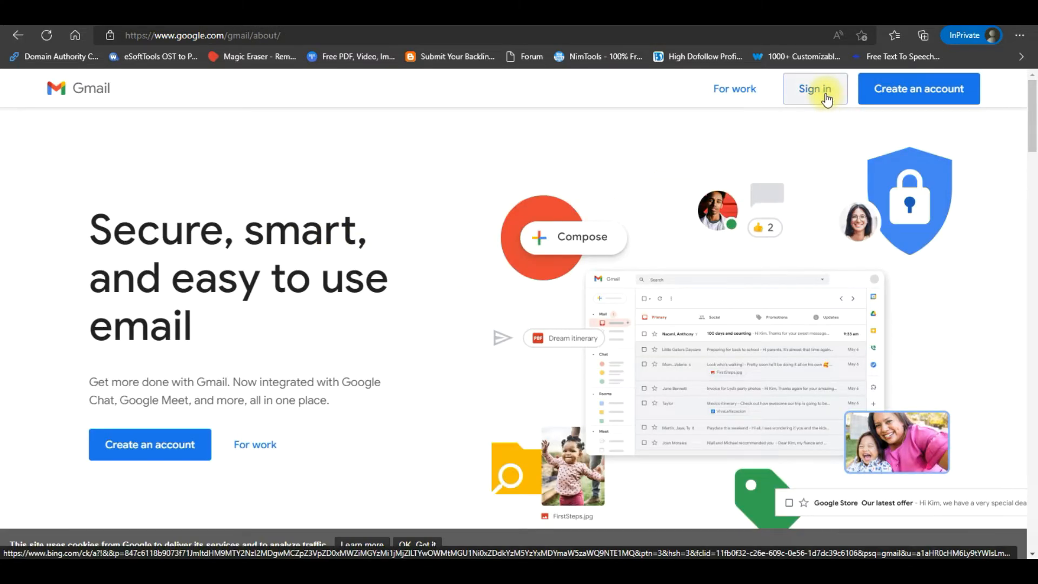
pyautogui.click(814, 89)
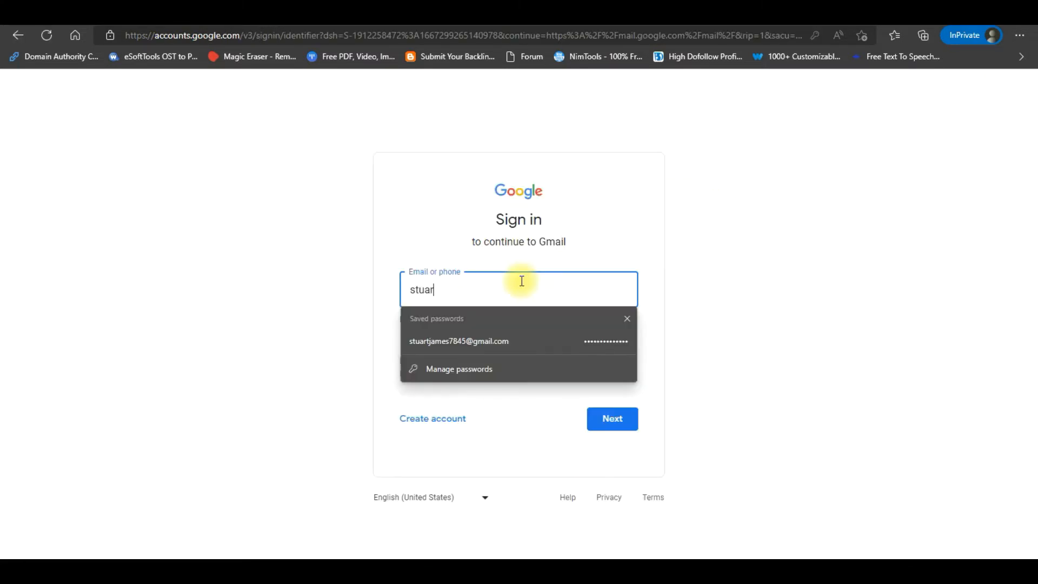
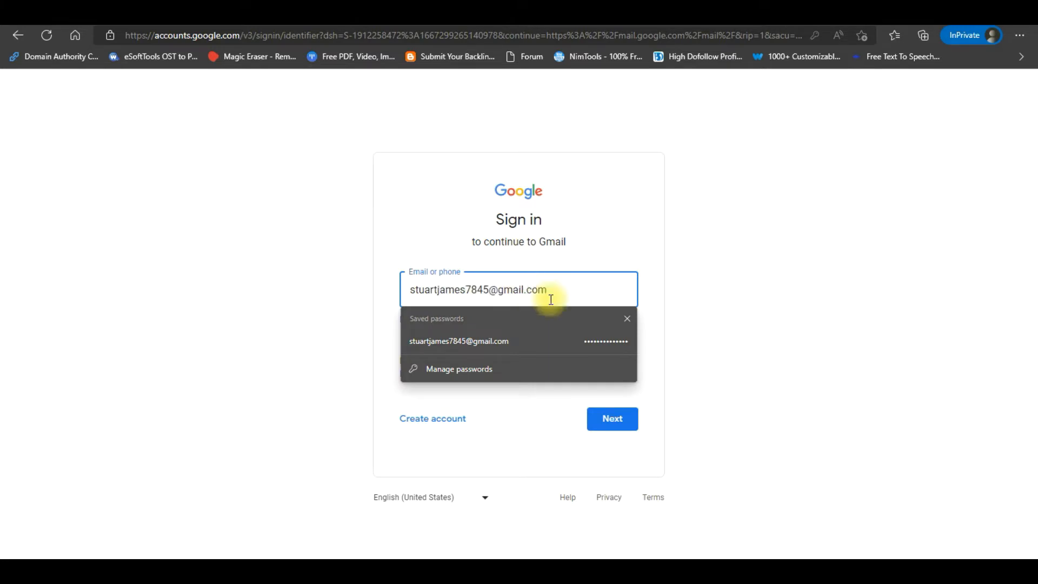
pyautogui.click(611, 418)
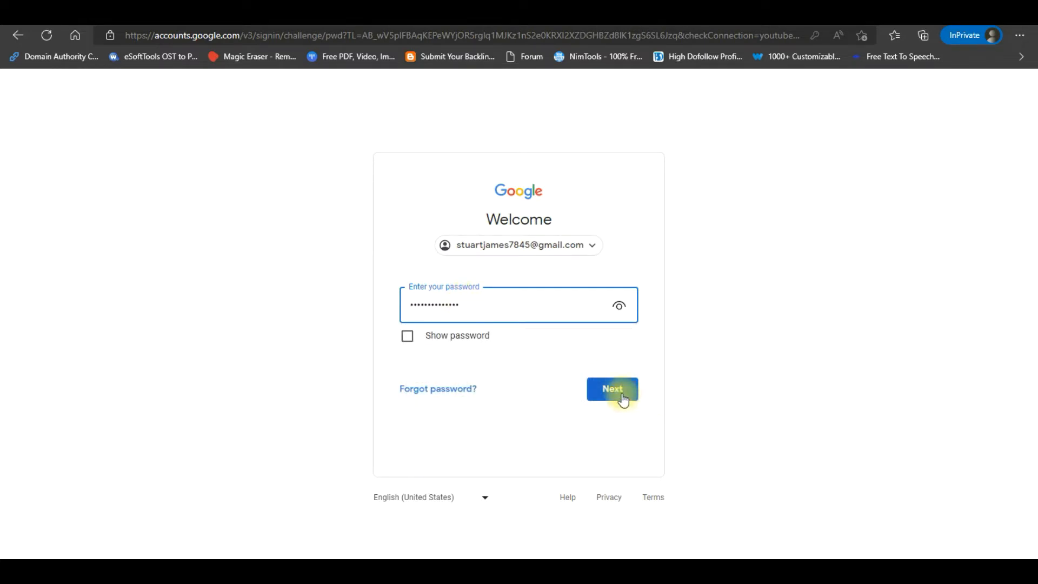
pyautogui.click(611, 389)
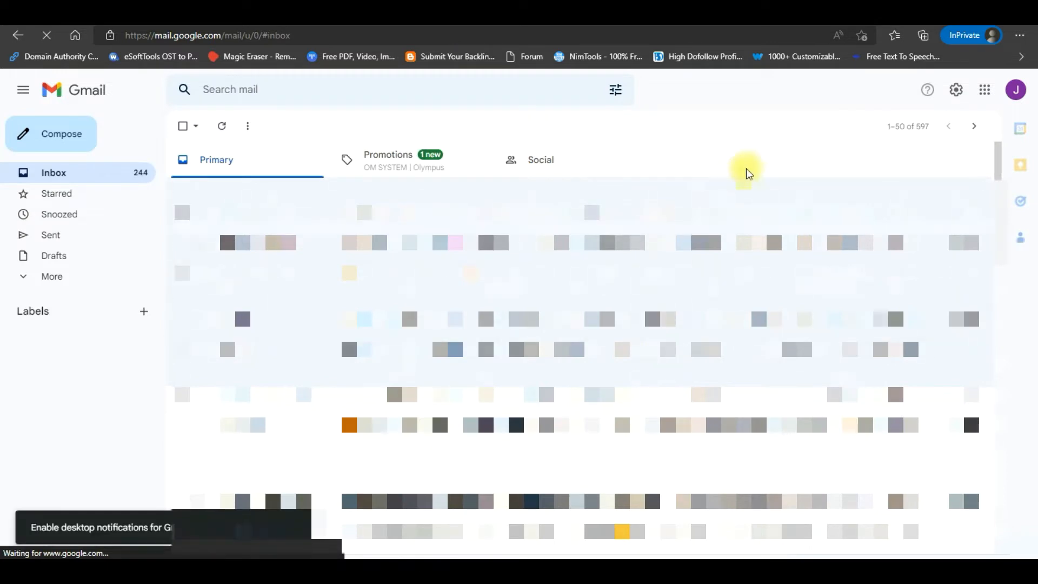
pyautogui.moveTo(1015, 91)
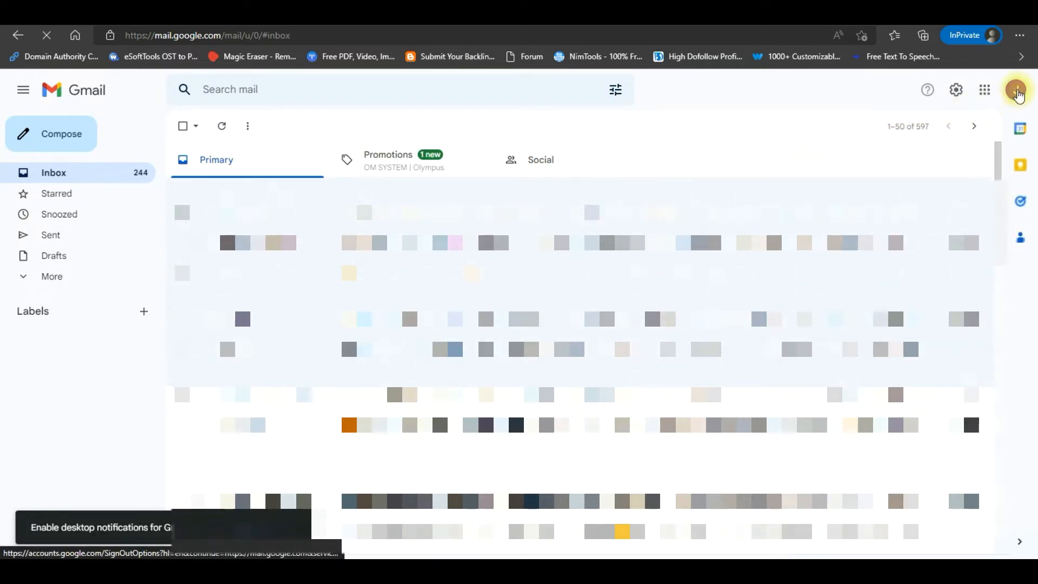
# Step: From the profile avatar menu, go to 'Manage your Google Account'
pyautogui.click(1015, 89)
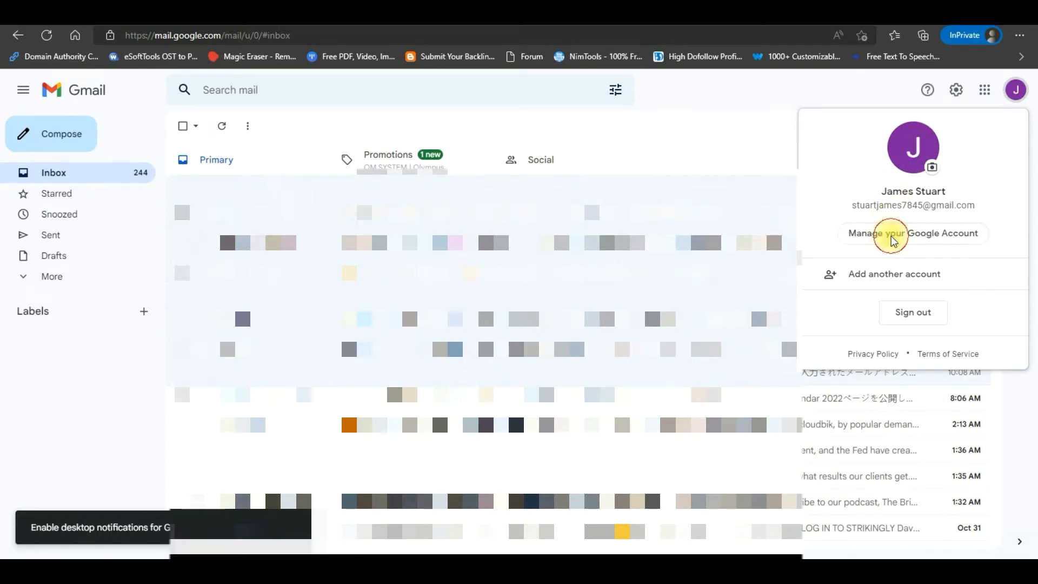
pyautogui.click(912, 233)
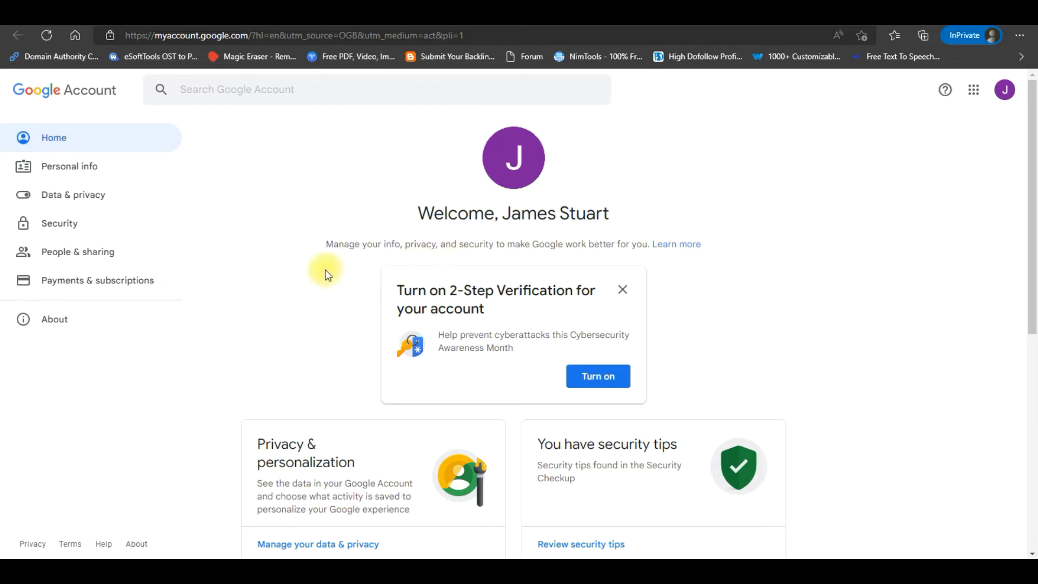
pyautogui.moveTo(100, 224)
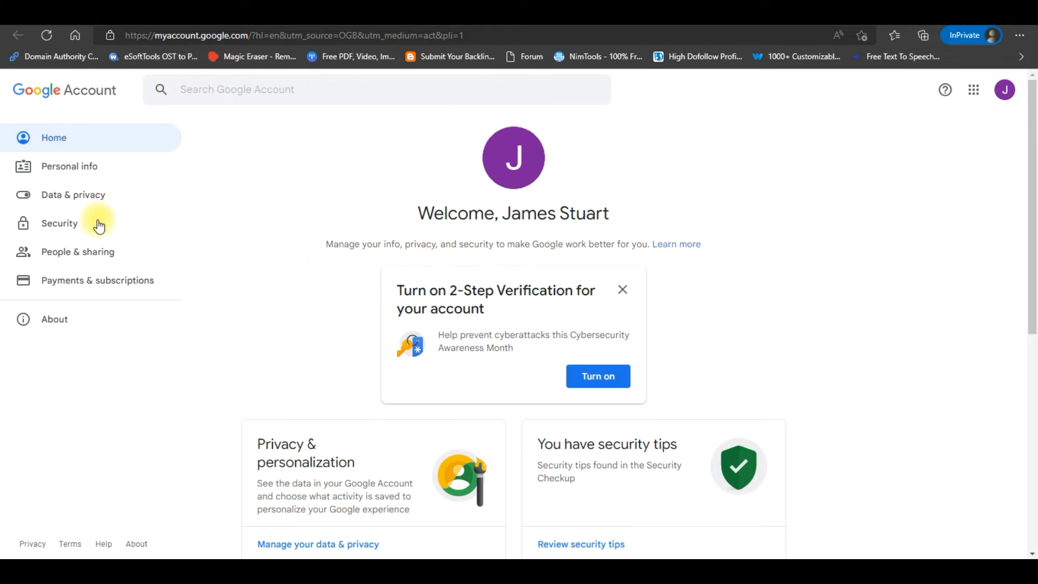
# Step: Enter the Security section and bring 'Signing in to Google' into view
pyautogui.click(59, 223)
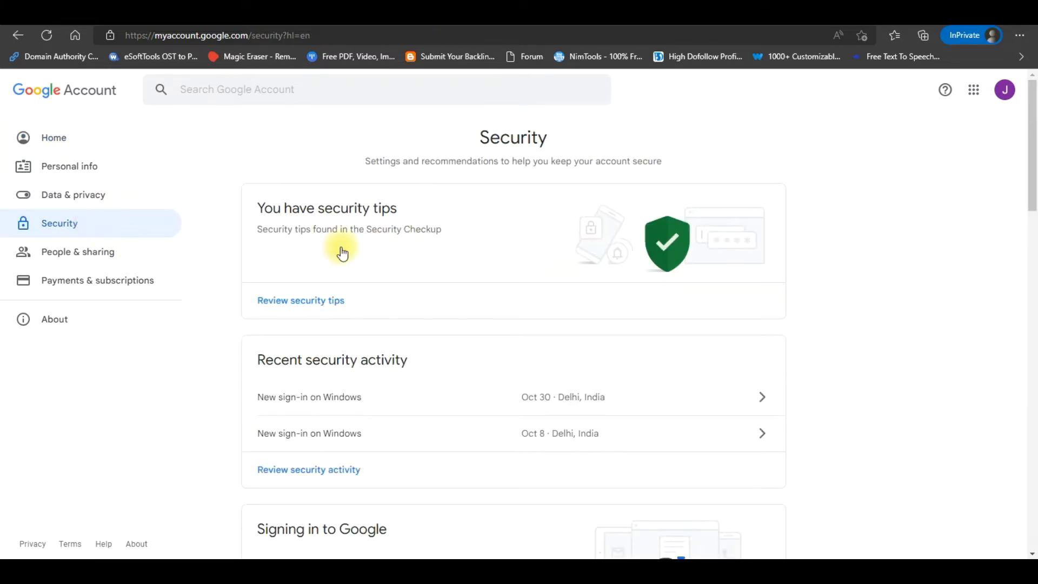
pyautogui.scroll(-3)
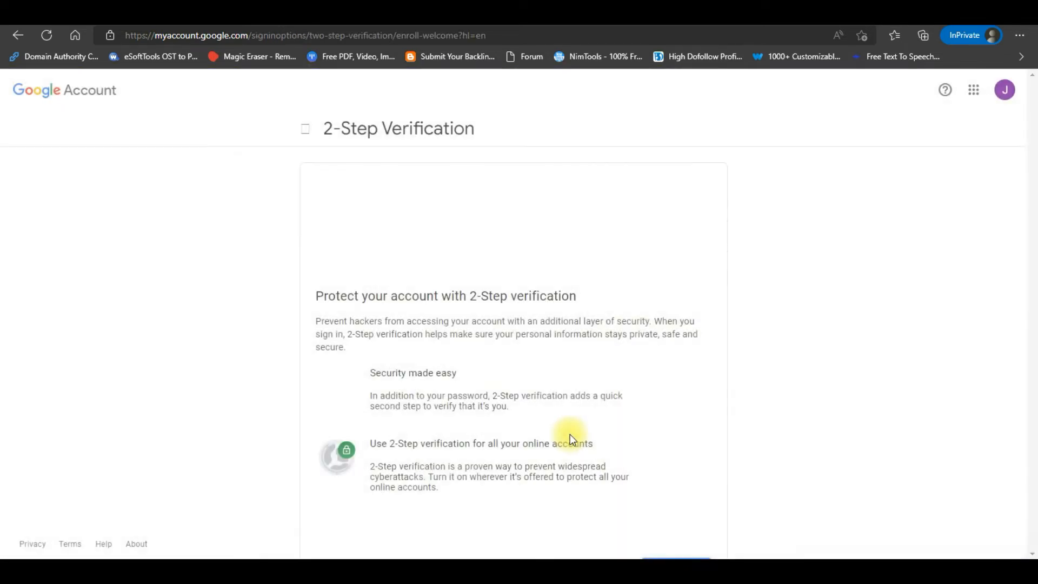
# Step: Start 2-Step Verification with GET STARTED and re-confirm the password to reach phone setup
pyautogui.scroll(-3)
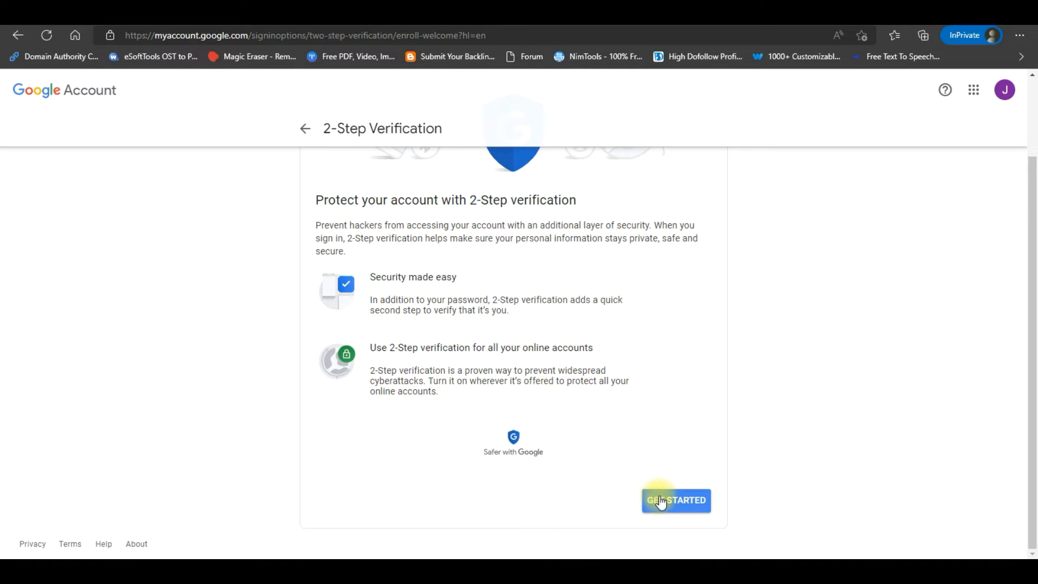
pyautogui.click(674, 500)
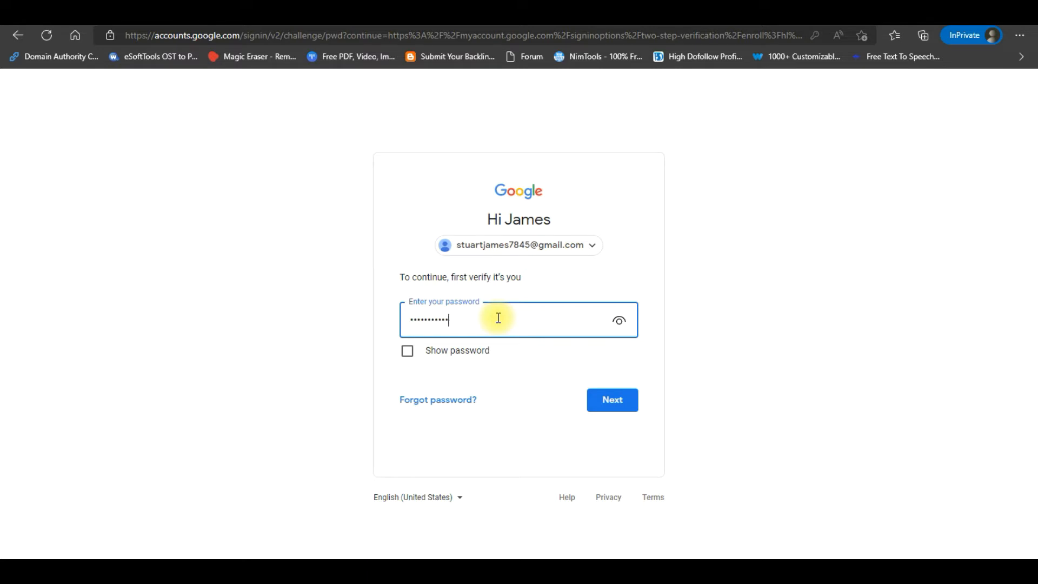
pyautogui.click(611, 399)
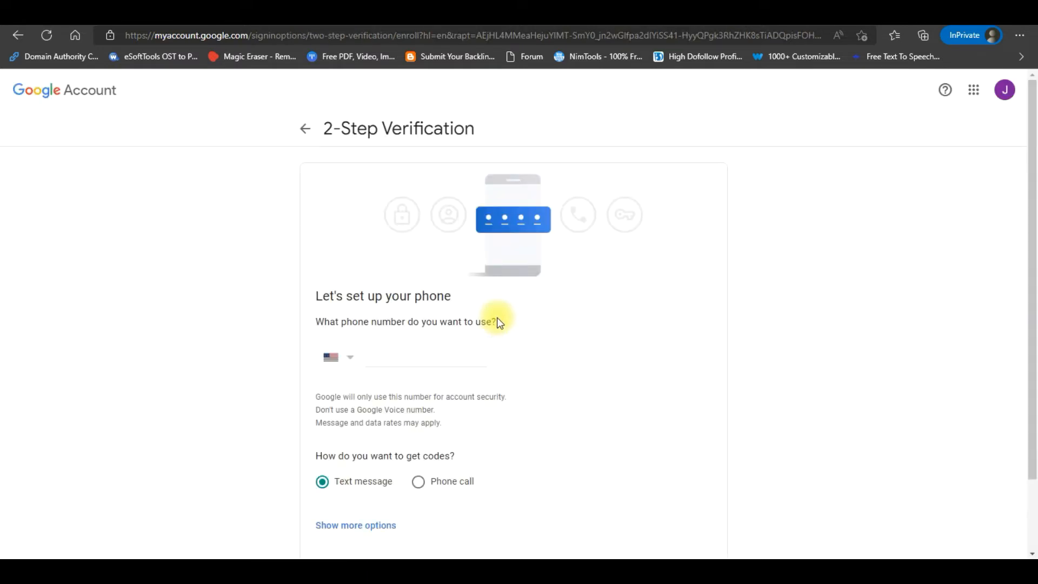
# Step: Enter an Indian phone number with Text message delivery and have a code sent
pyautogui.click(424, 357)
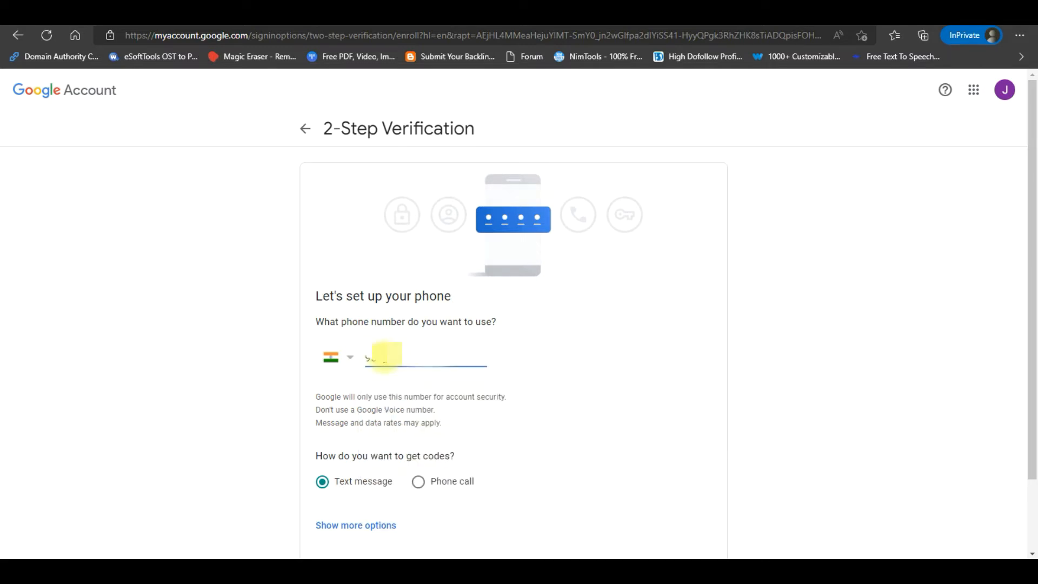
pyautogui.scroll(-3)
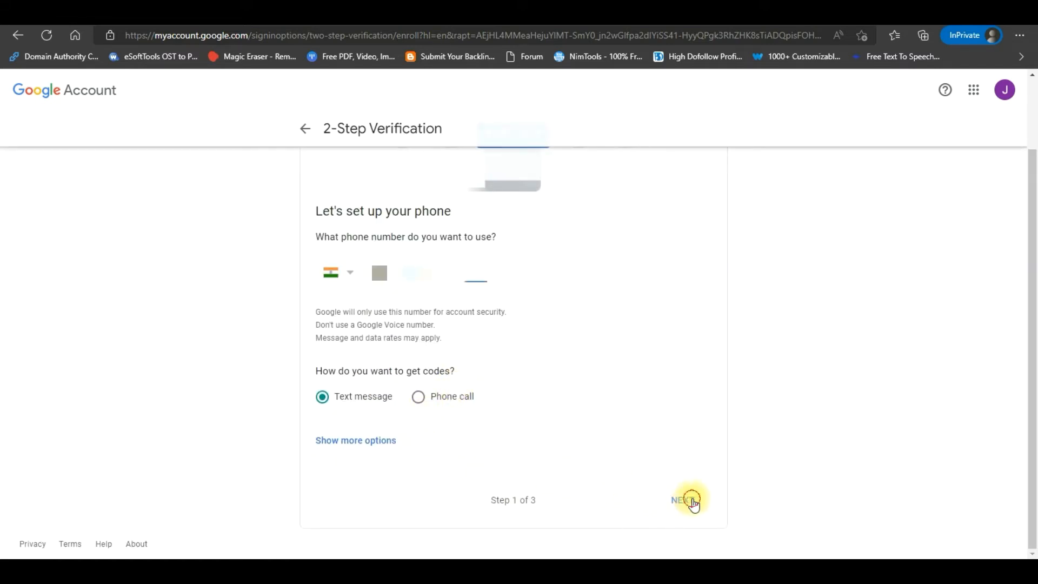
pyautogui.click(682, 499)
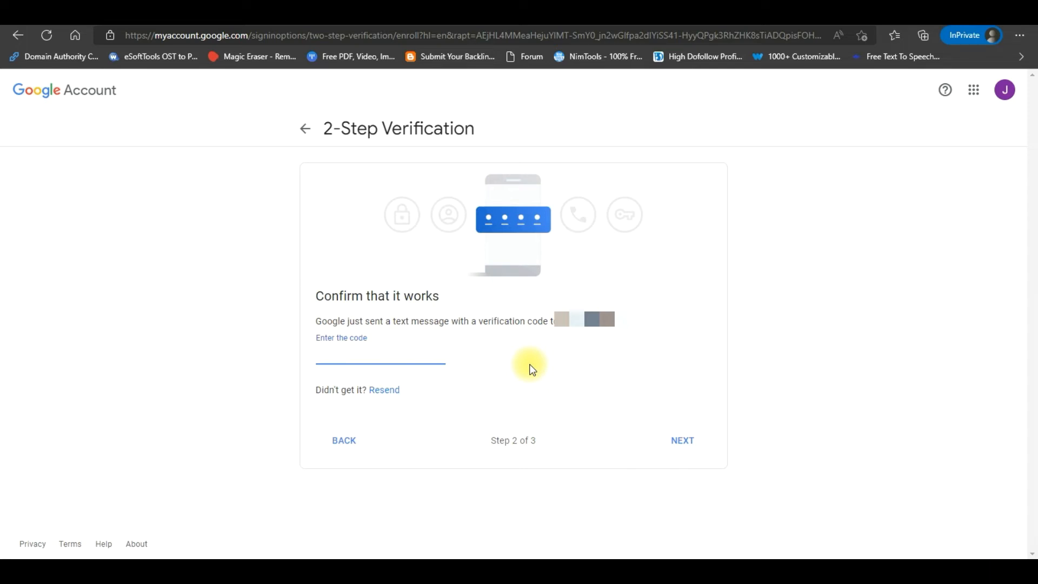
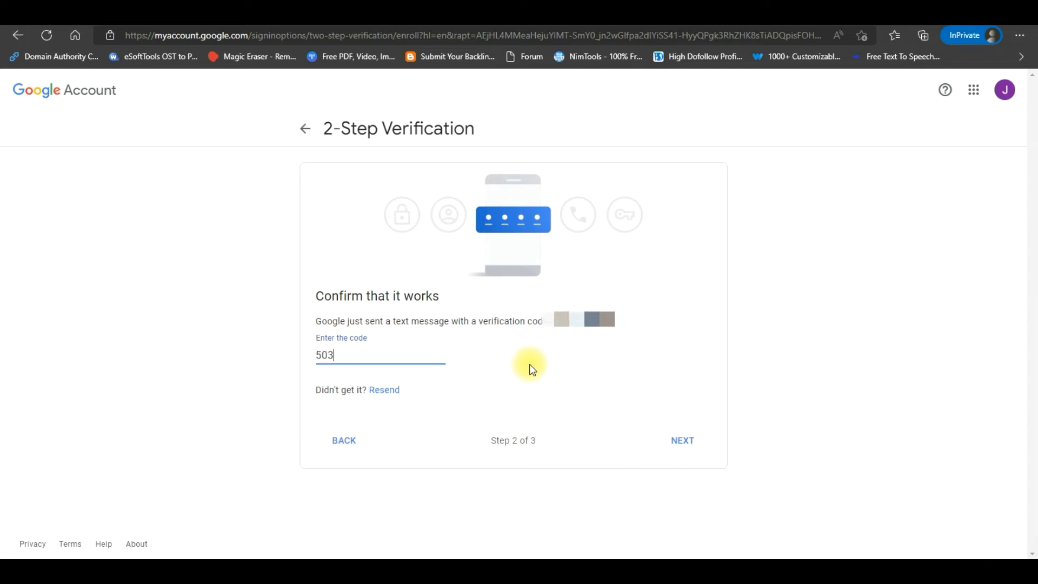
# Step: Confirm the texted code and turn 2-Step Verification ON with text message as default
pyautogui.click(682, 440)
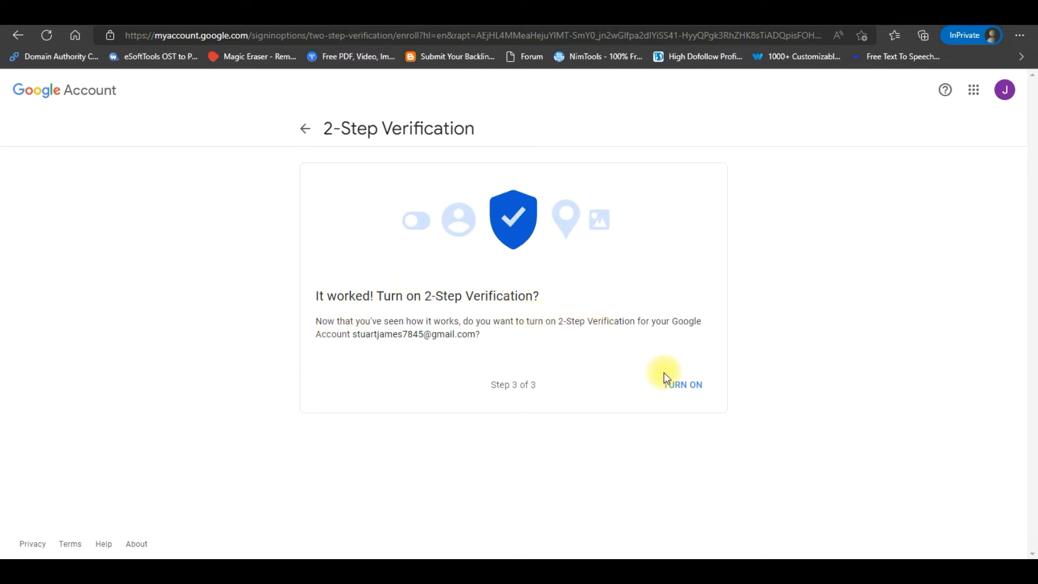
pyautogui.click(684, 384)
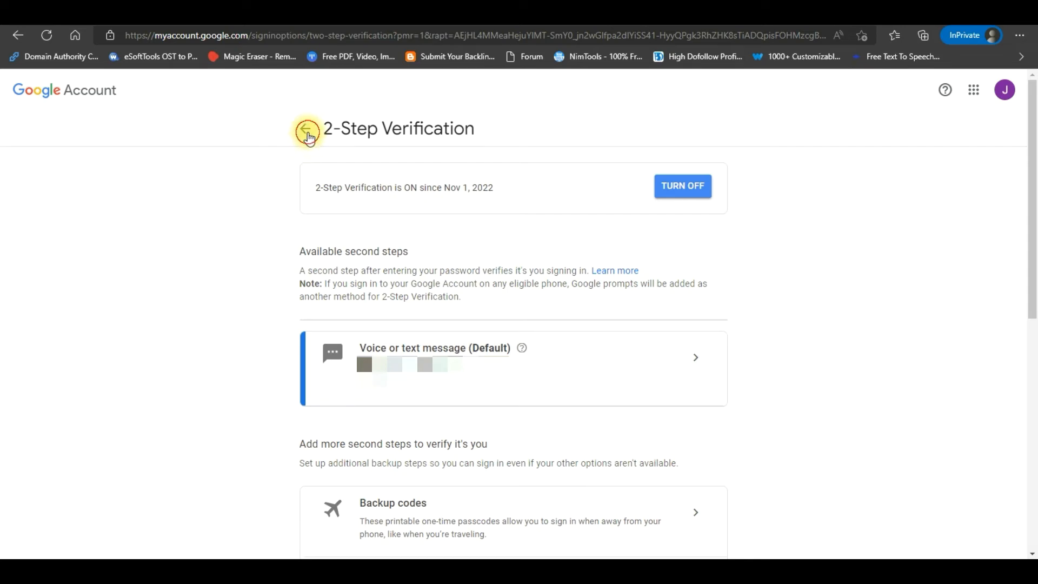
# Step: Return to Security and go to the App passwords setting
pyautogui.click(307, 130)
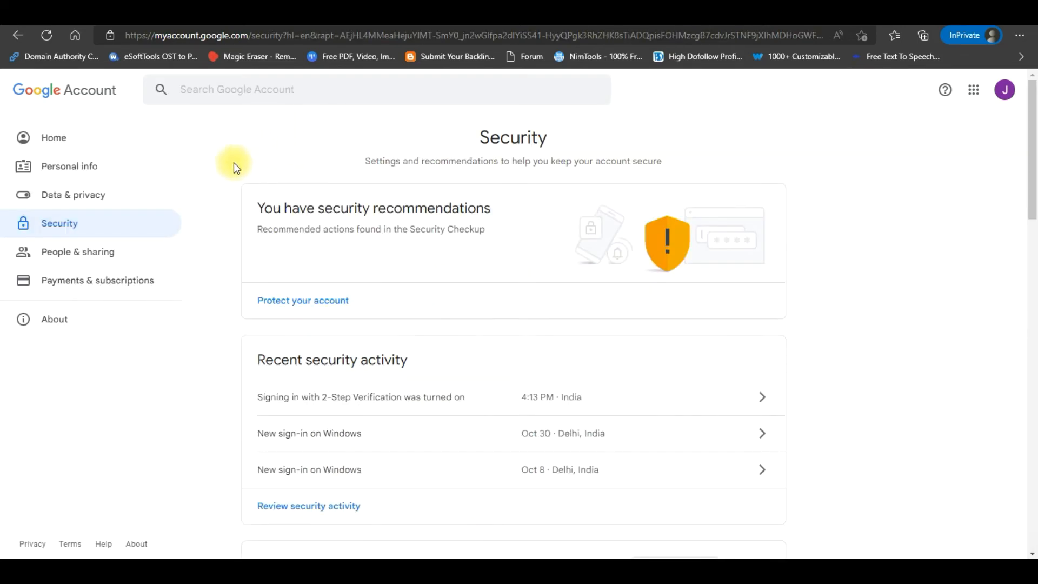
pyautogui.scroll(-3)
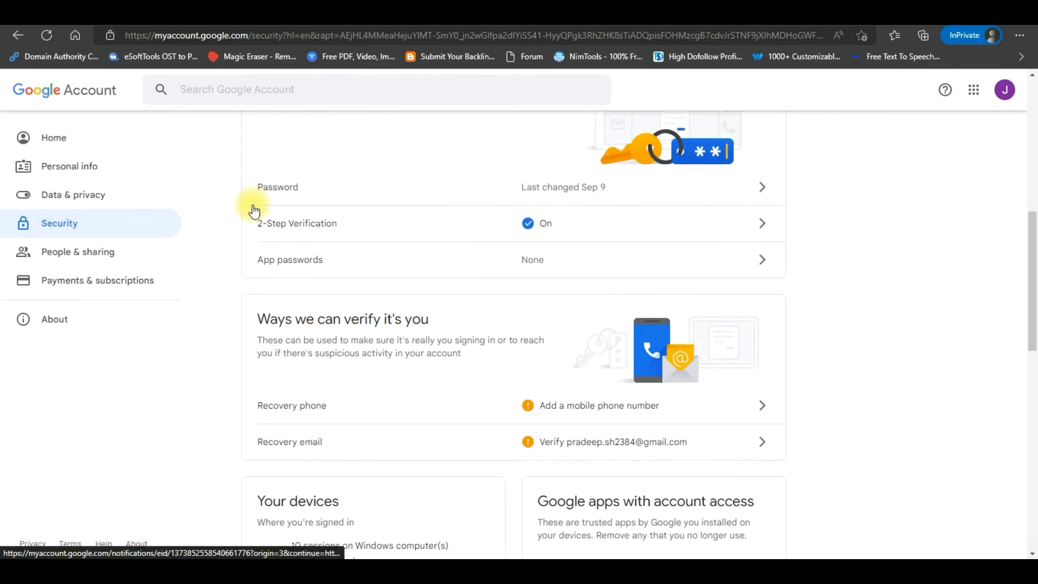
pyautogui.click(289, 260)
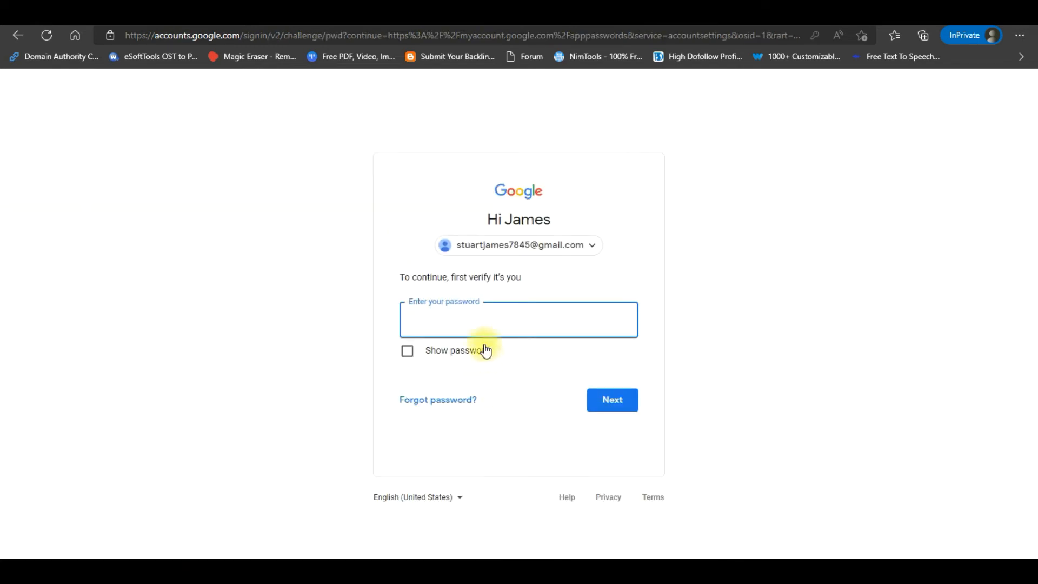
# Step: Re-confirm the account password to reach the empty App passwords page
pyautogui.write('••••')
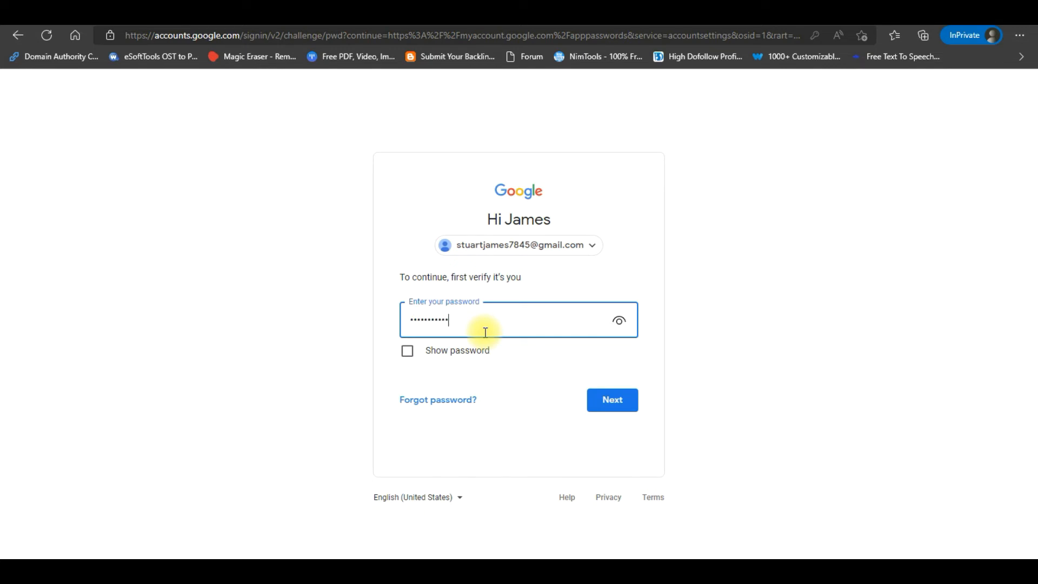
pyautogui.click(610, 399)
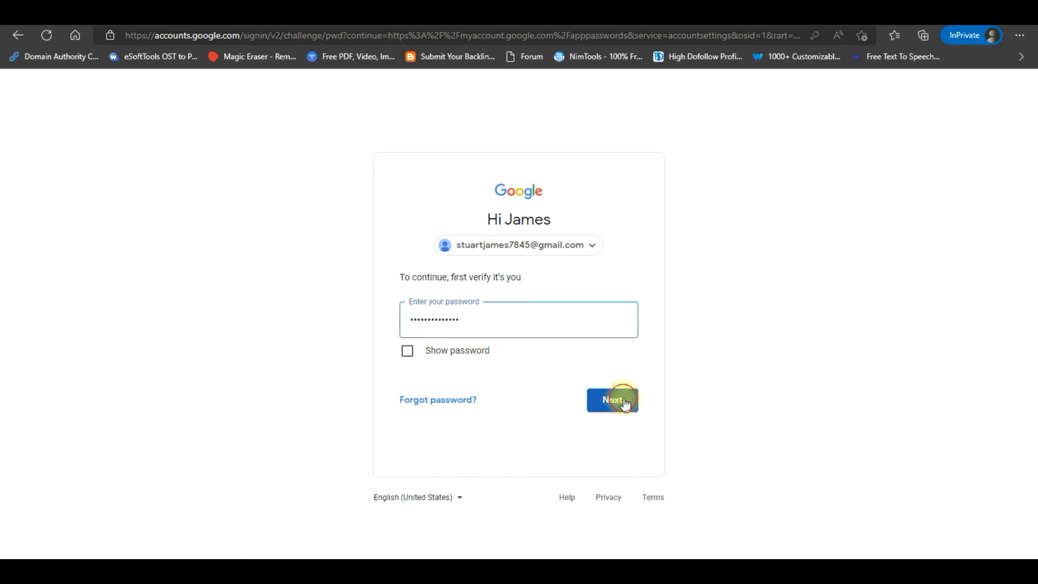
pyautogui.click(610, 399)
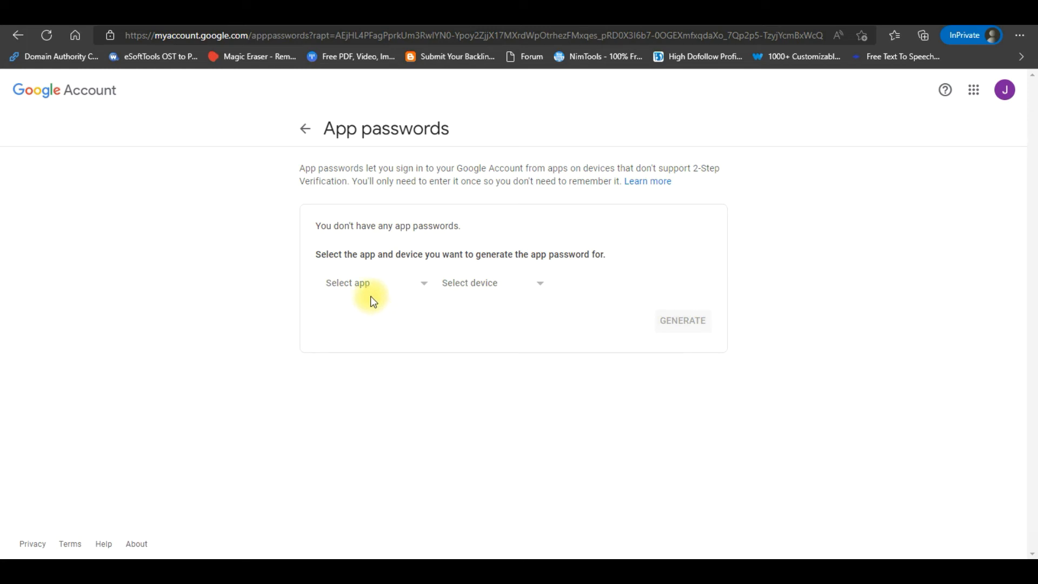
# Step: Generate an app password for app 'Mail' on device 'Windows Computer'
pyautogui.click(374, 283)
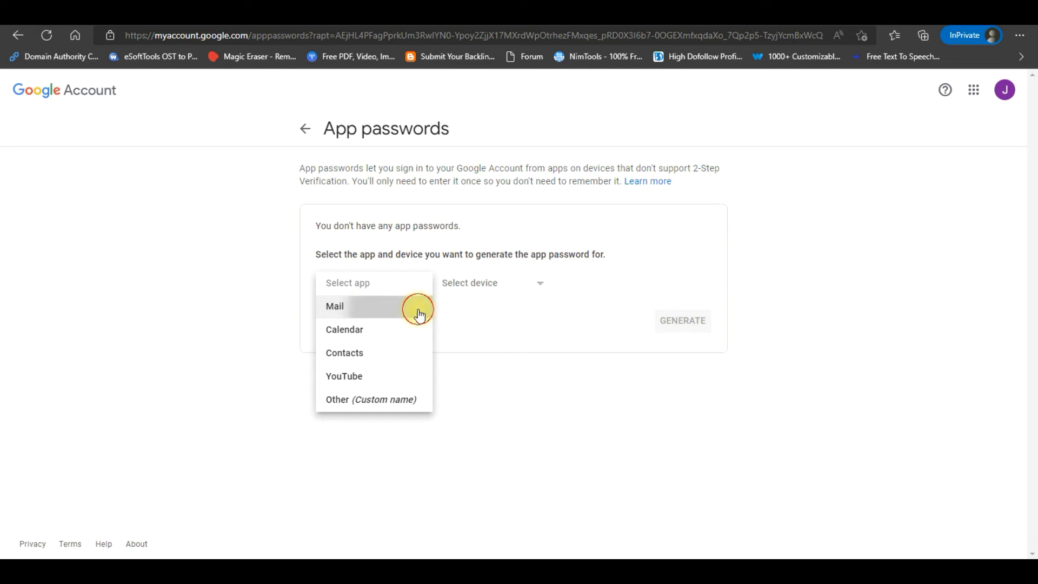
pyautogui.click(334, 306)
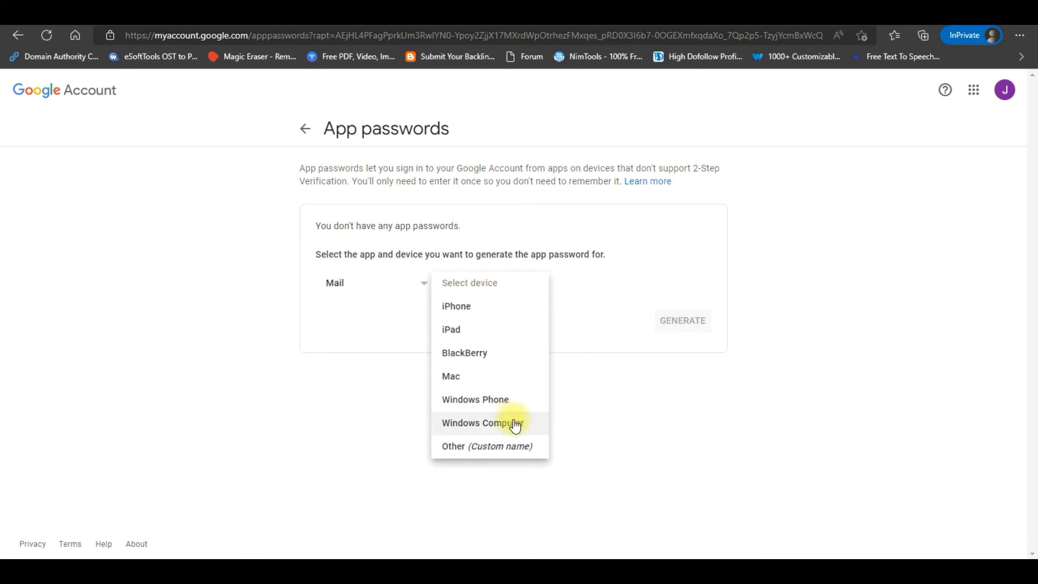
pyautogui.click(481, 422)
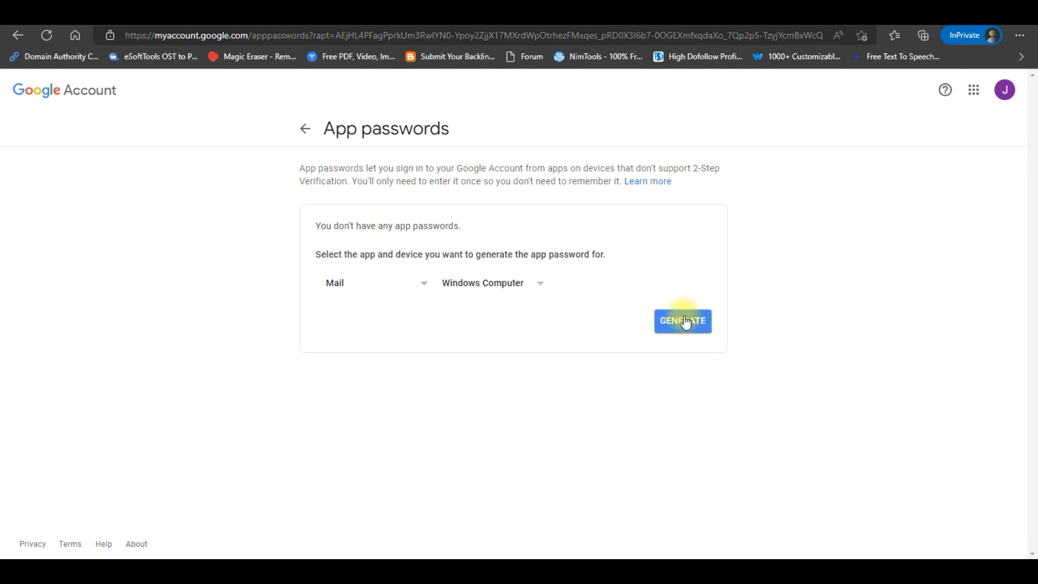
pyautogui.click(681, 321)
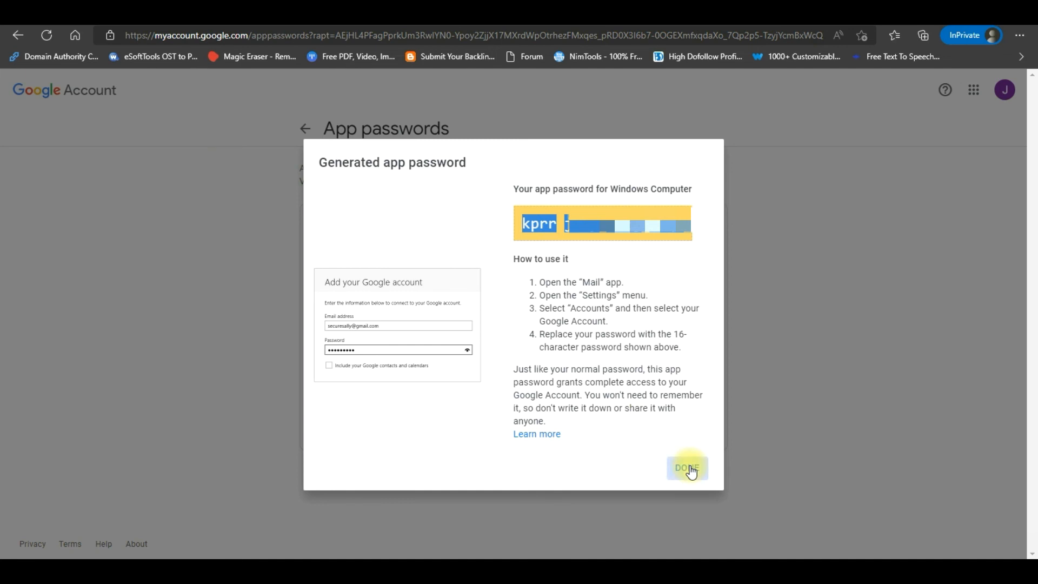
# Step: Dismiss the generated password with DONE so 'Mail on my Windows Computer' is listed
pyautogui.click(686, 467)
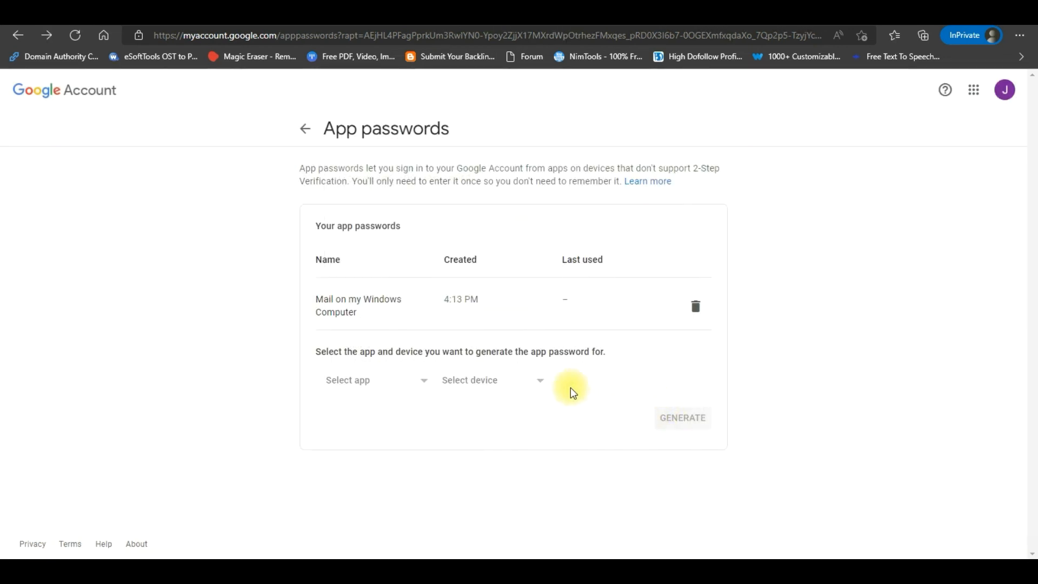